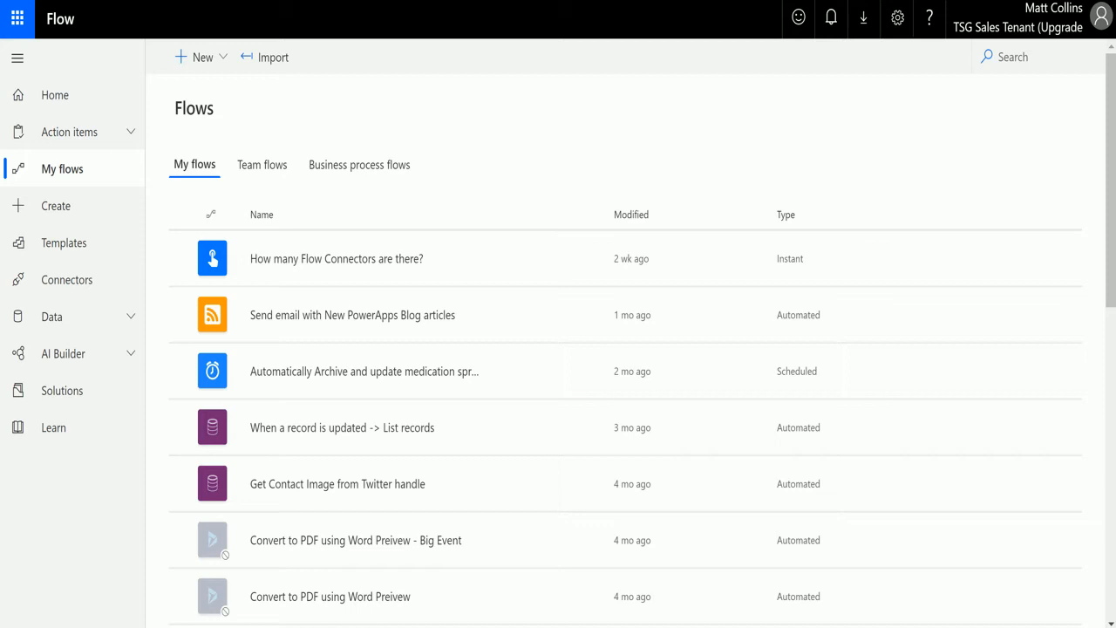
mouse_move(537, 295)
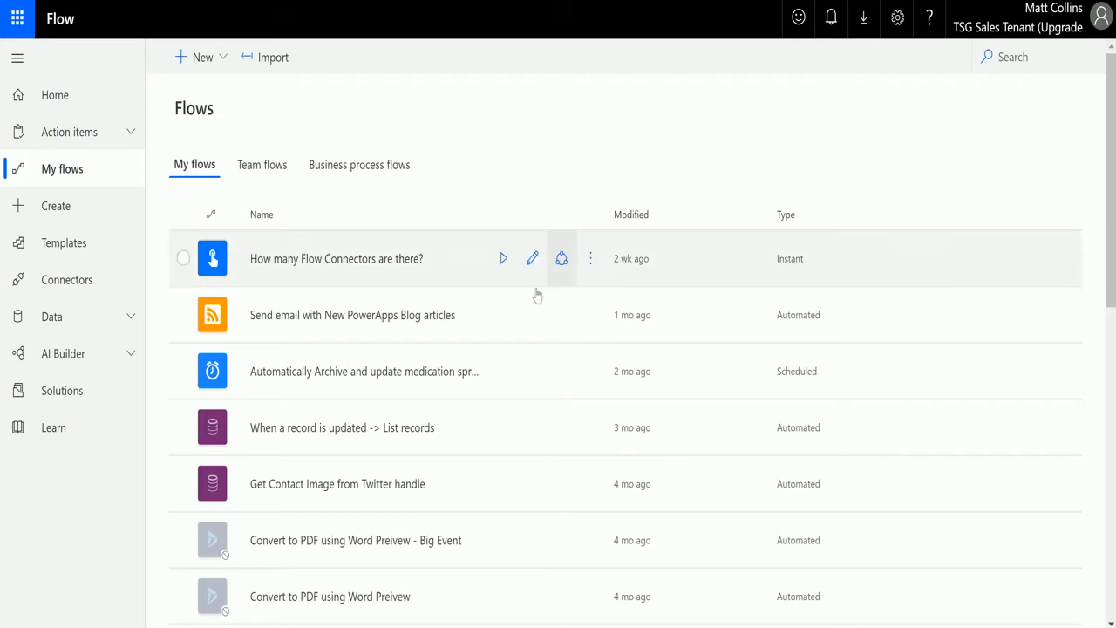
mouse_move(299, 194)
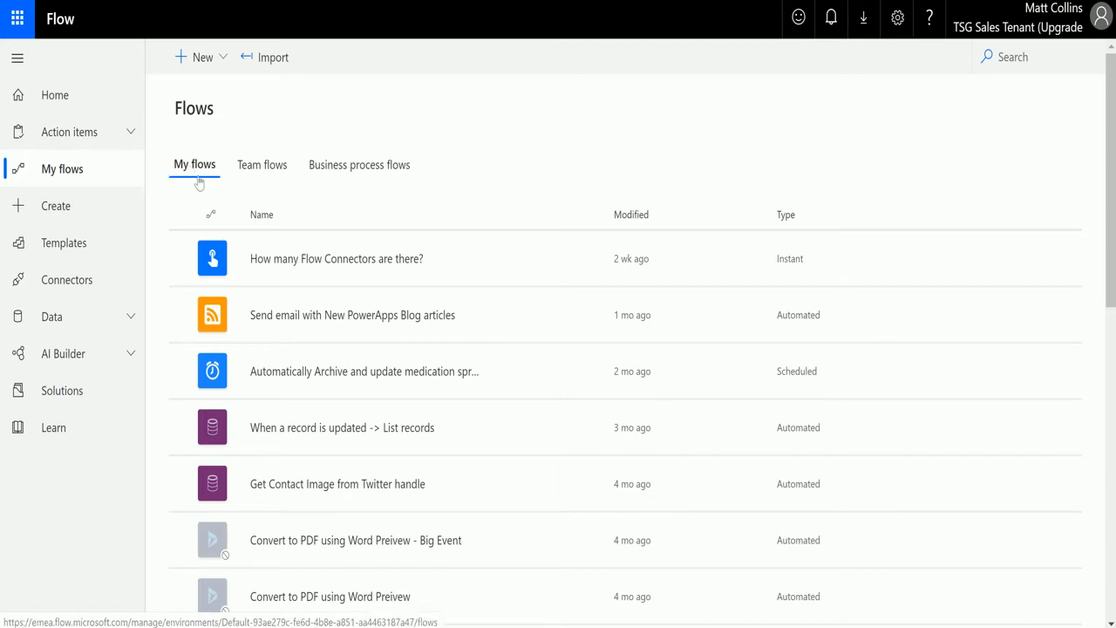
mouse_move(262, 165)
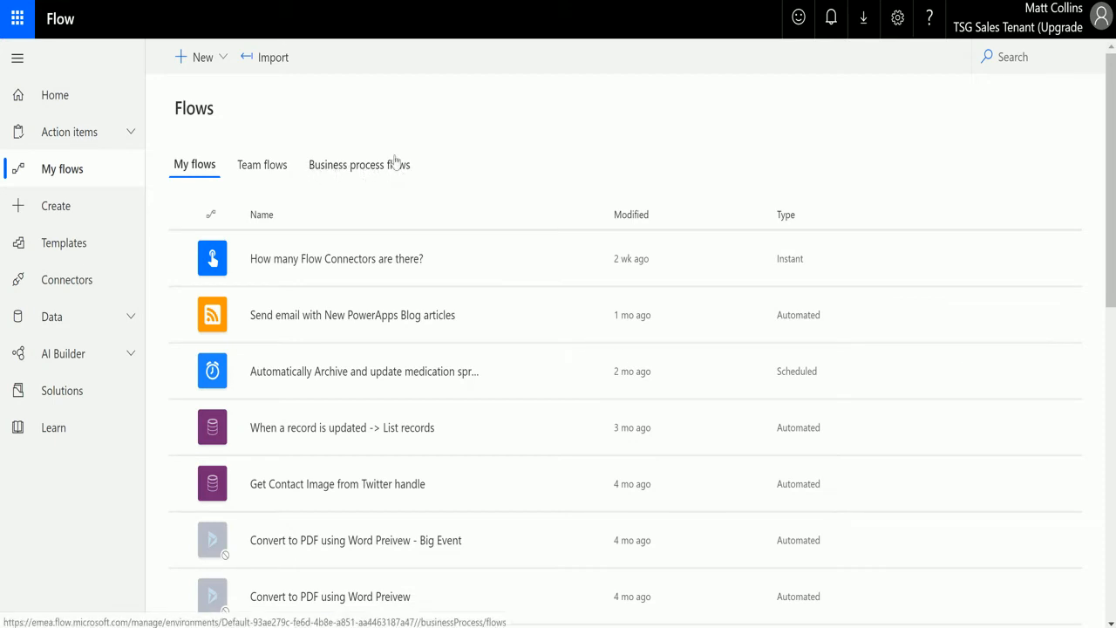
mouse_move(468, 154)
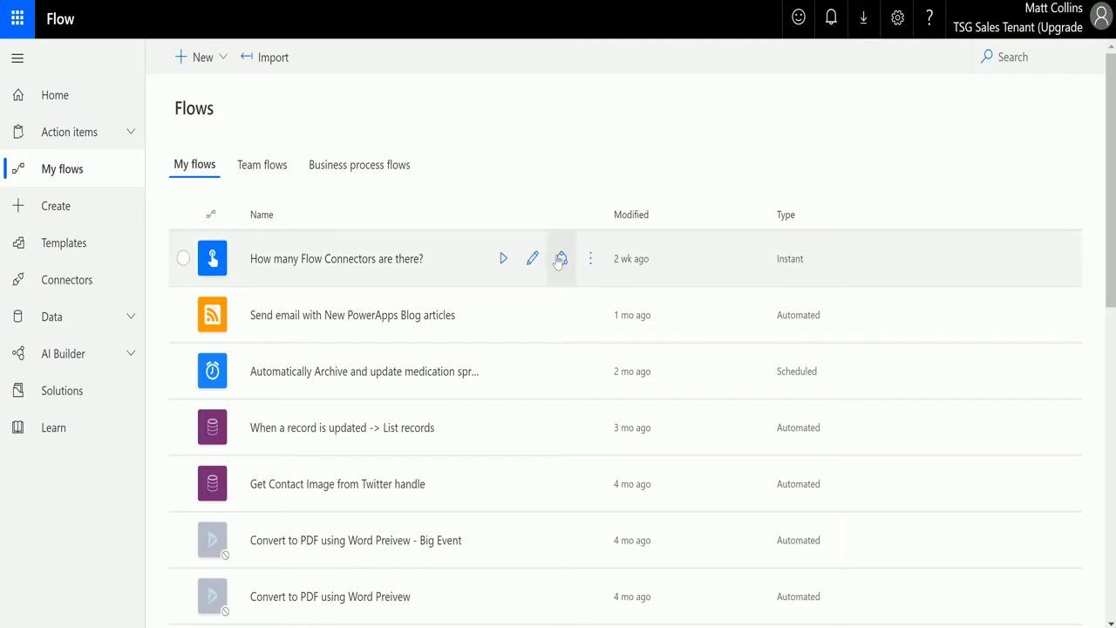
mouse_move(499, 132)
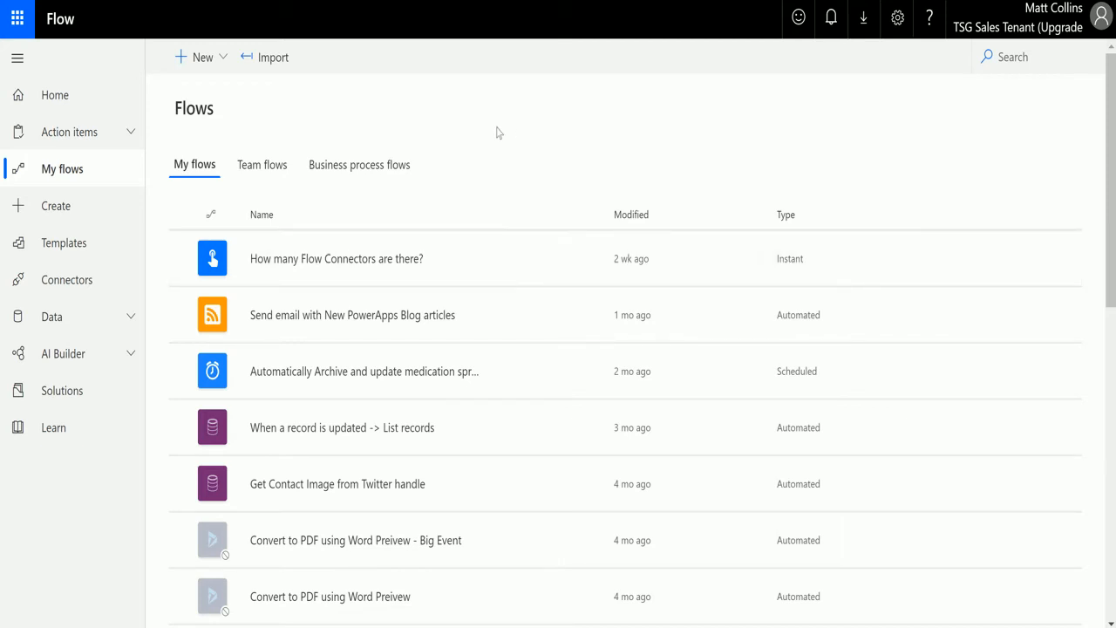
mouse_move(203, 57)
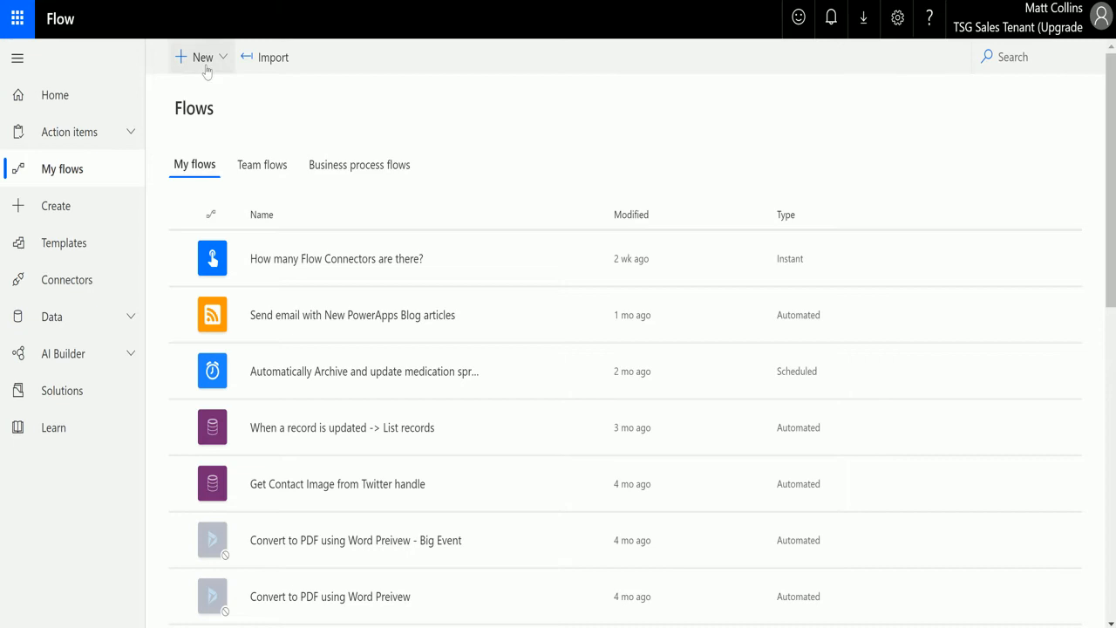
- Glance at the new-flow options, then settle on the Team flows list with one shared flow
left_click(201, 57)
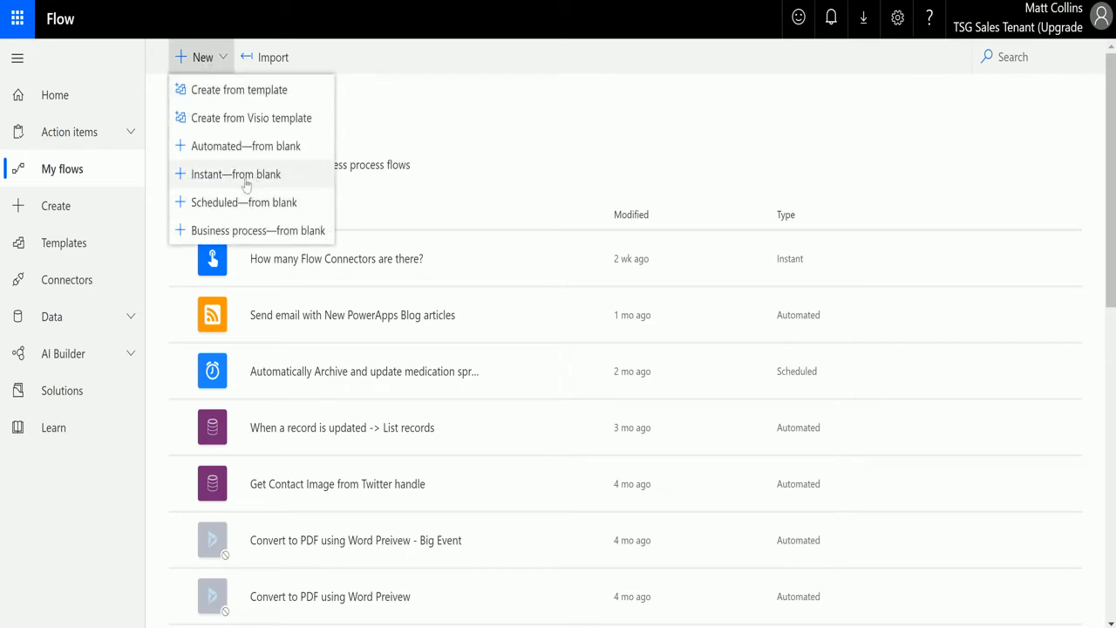
left_click(541, 146)
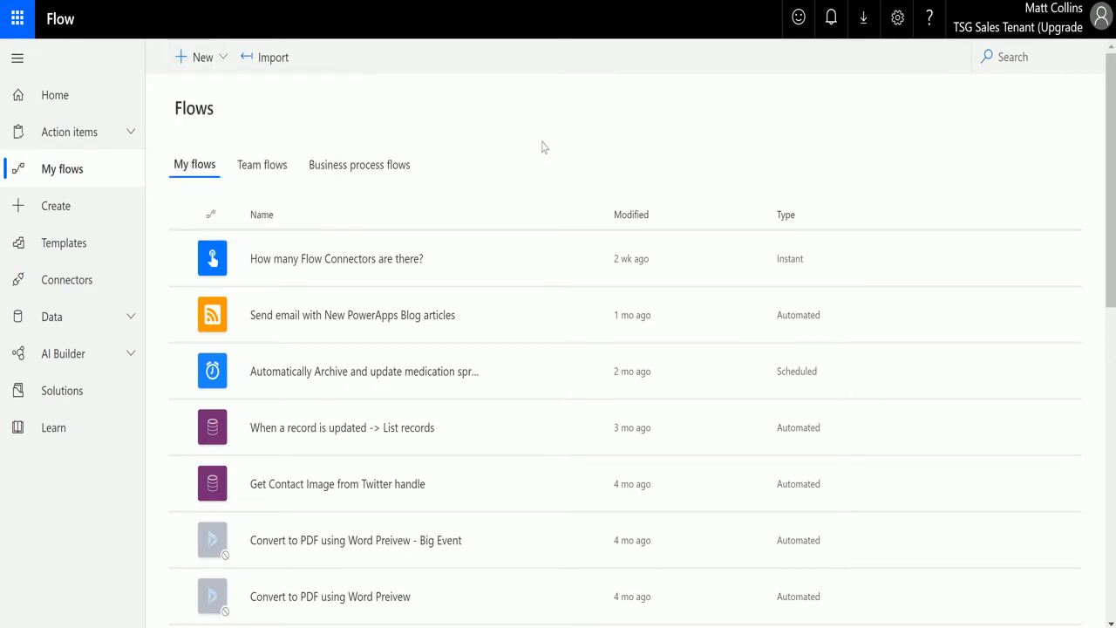
mouse_move(393, 258)
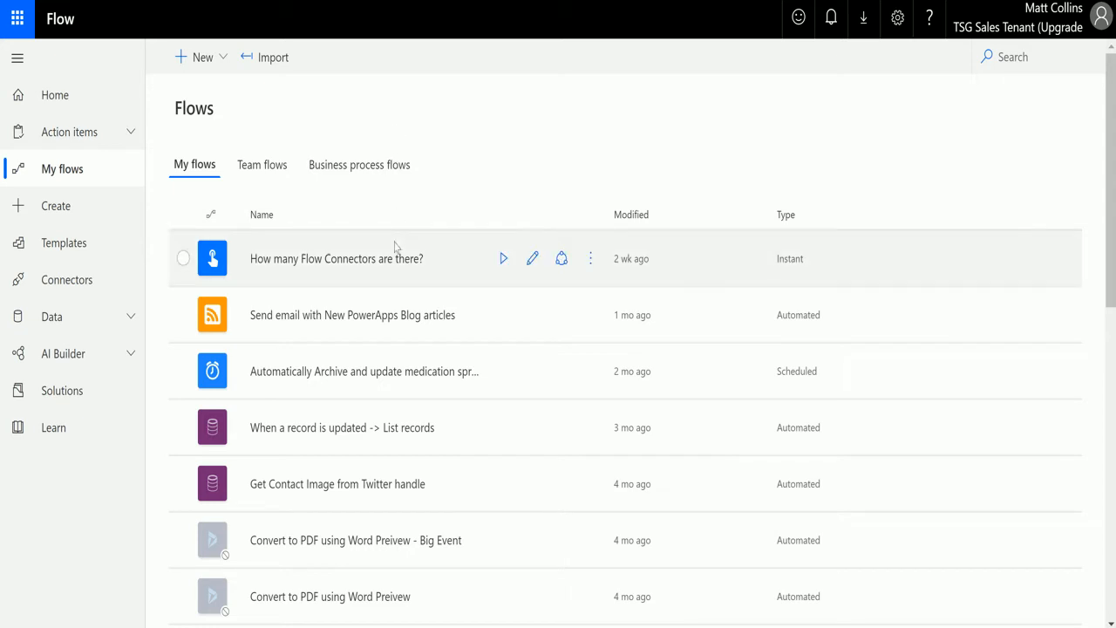
mouse_move(425, 540)
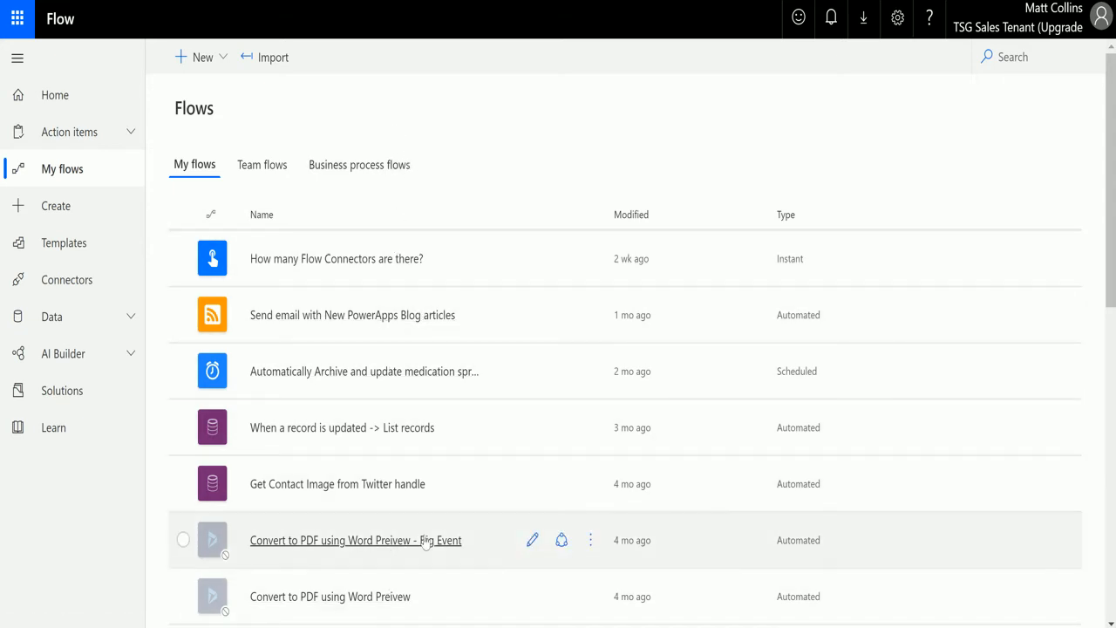
mouse_move(579, 124)
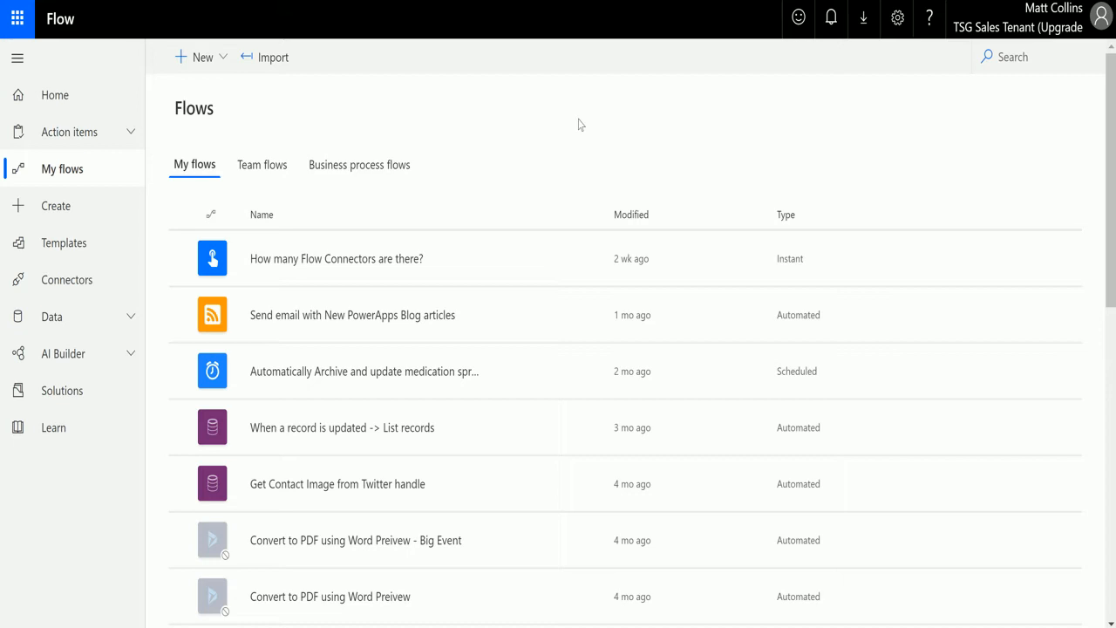
mouse_move(261, 165)
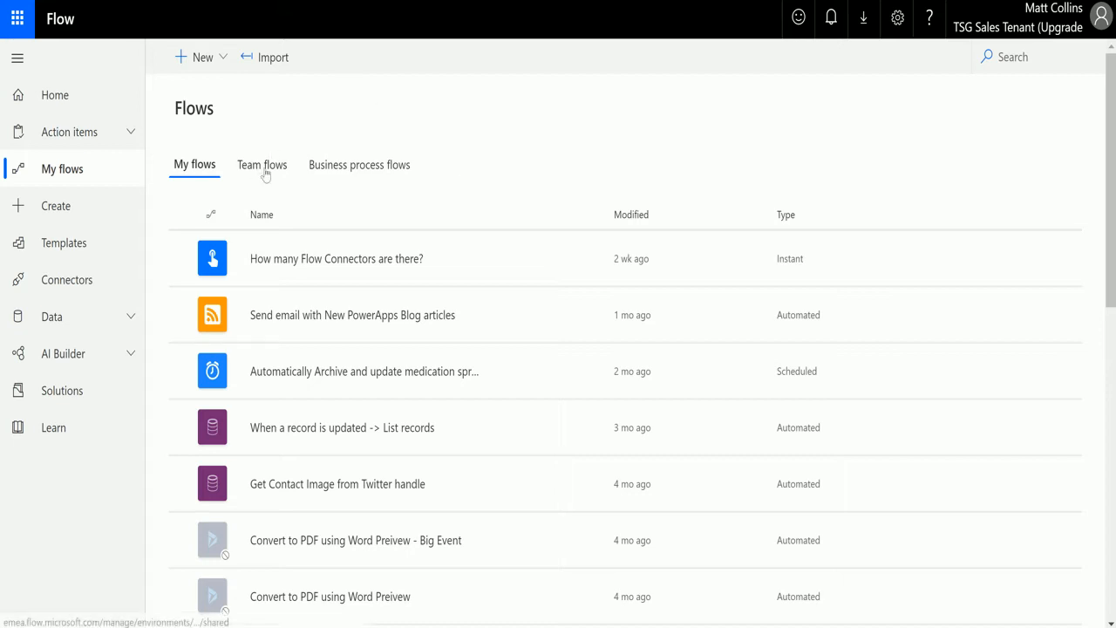
left_click(262, 165)
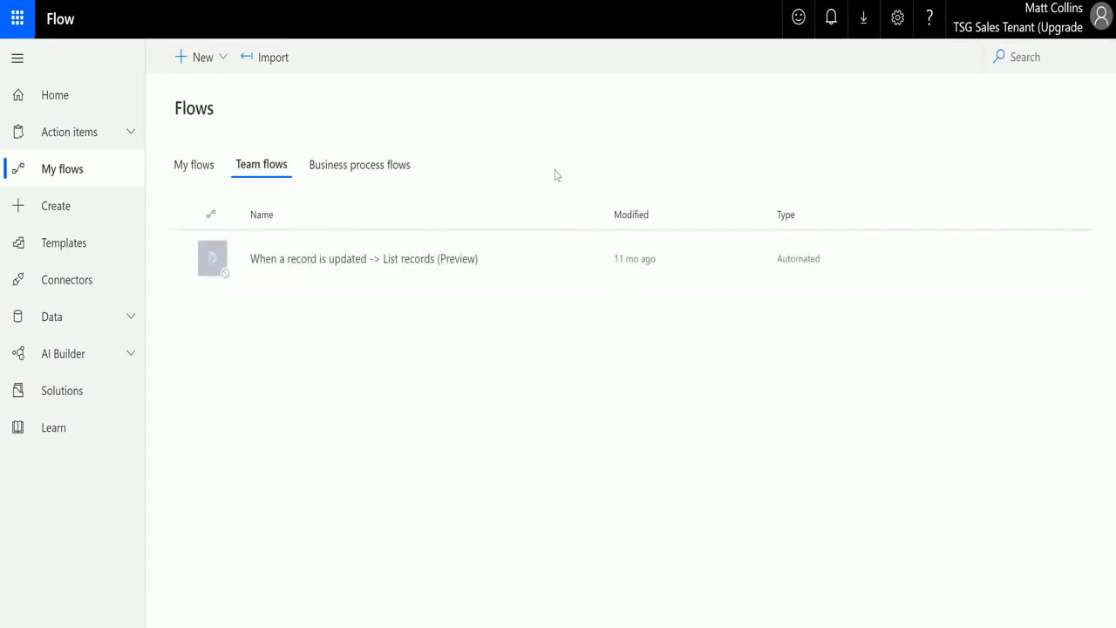
mouse_move(550, 182)
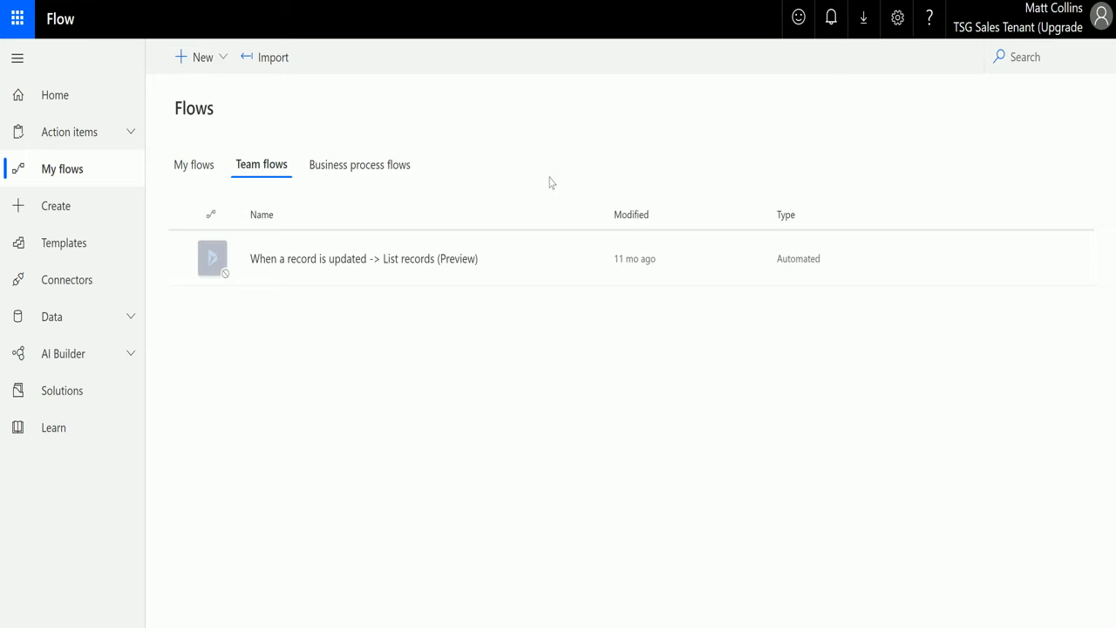
mouse_move(393, 441)
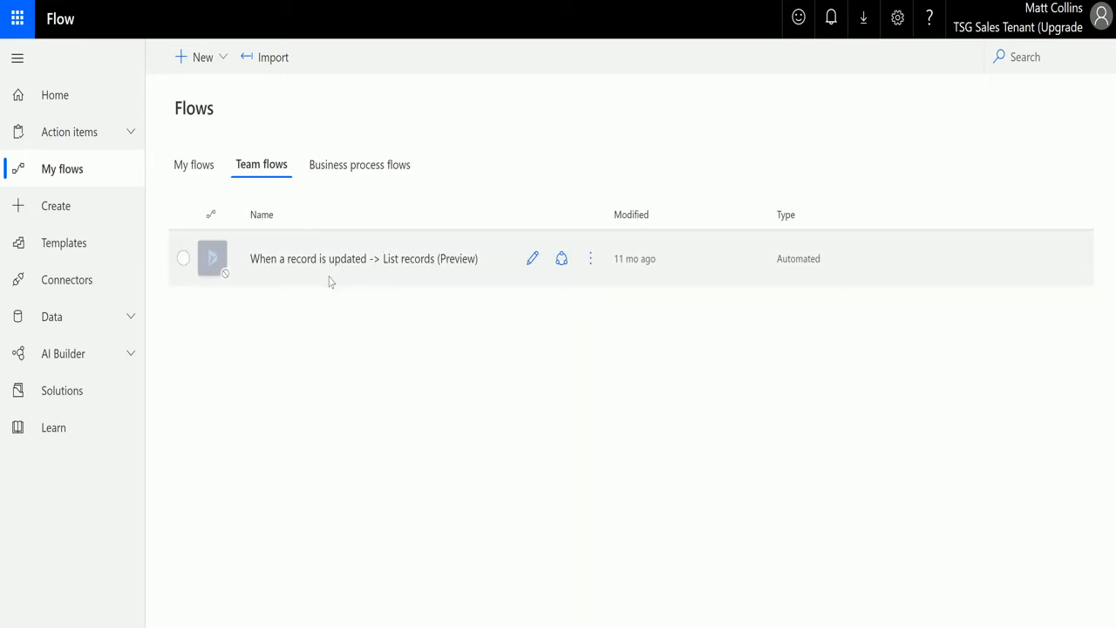
mouse_move(451, 258)
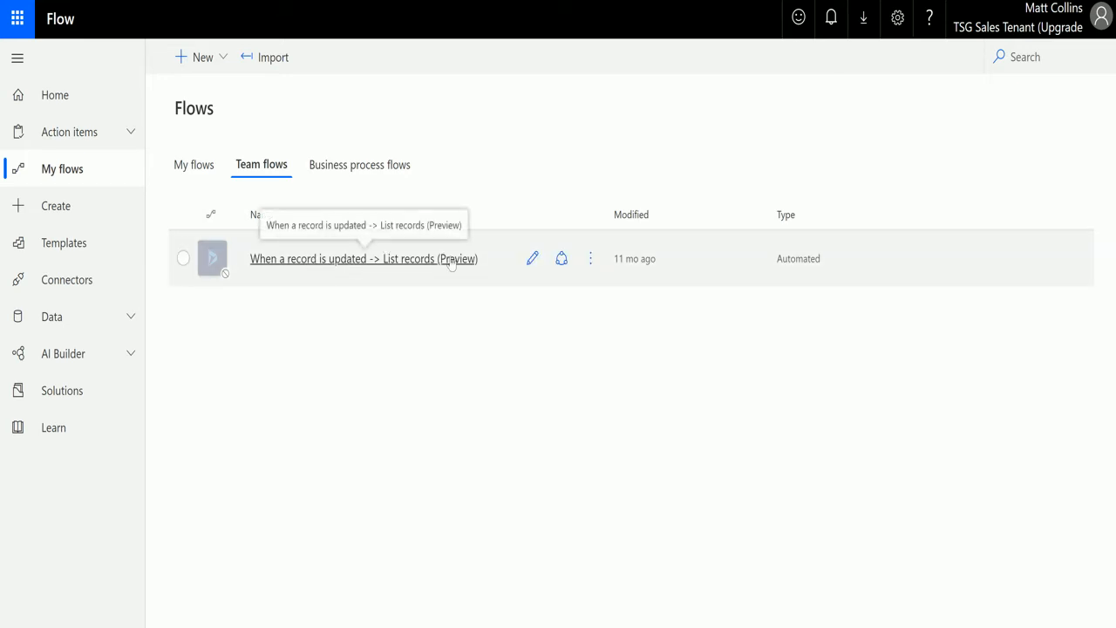
mouse_move(397, 306)
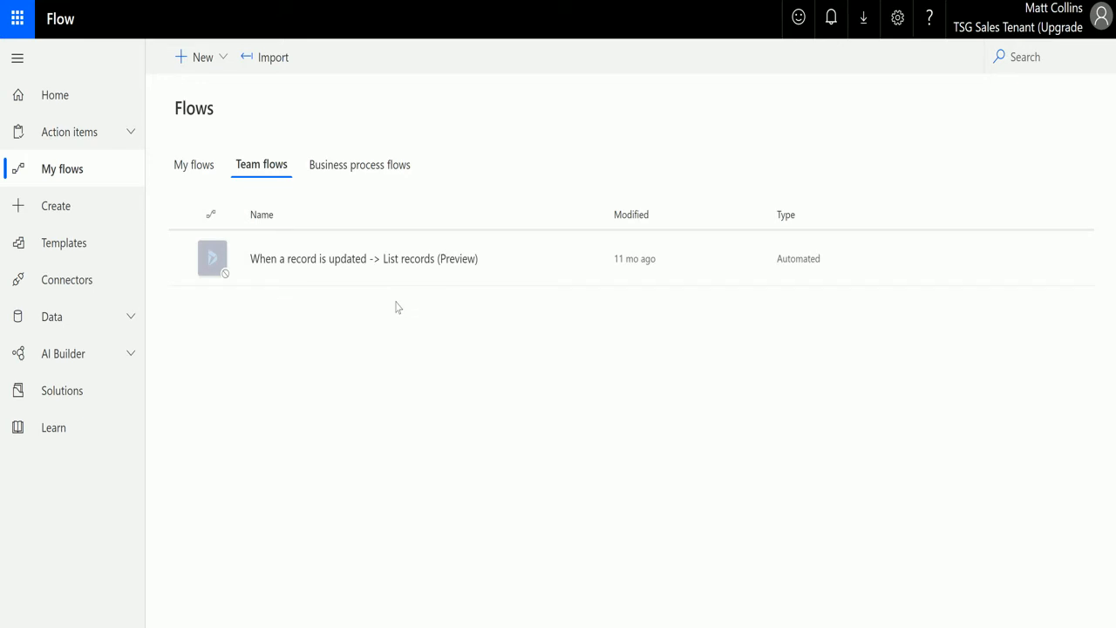
left_click(194, 165)
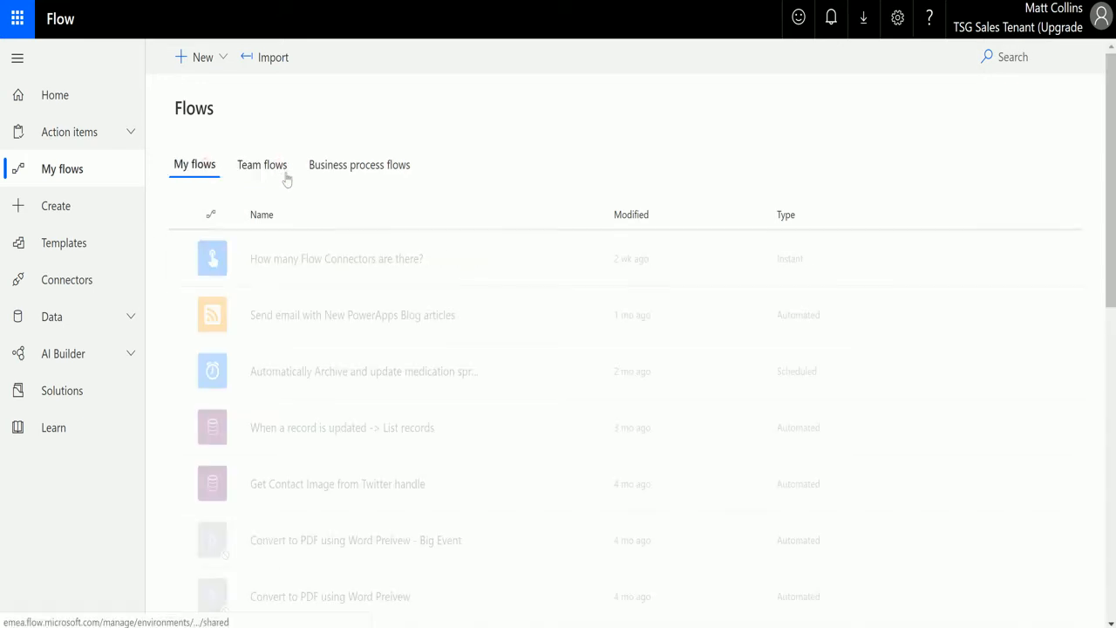
left_click(262, 164)
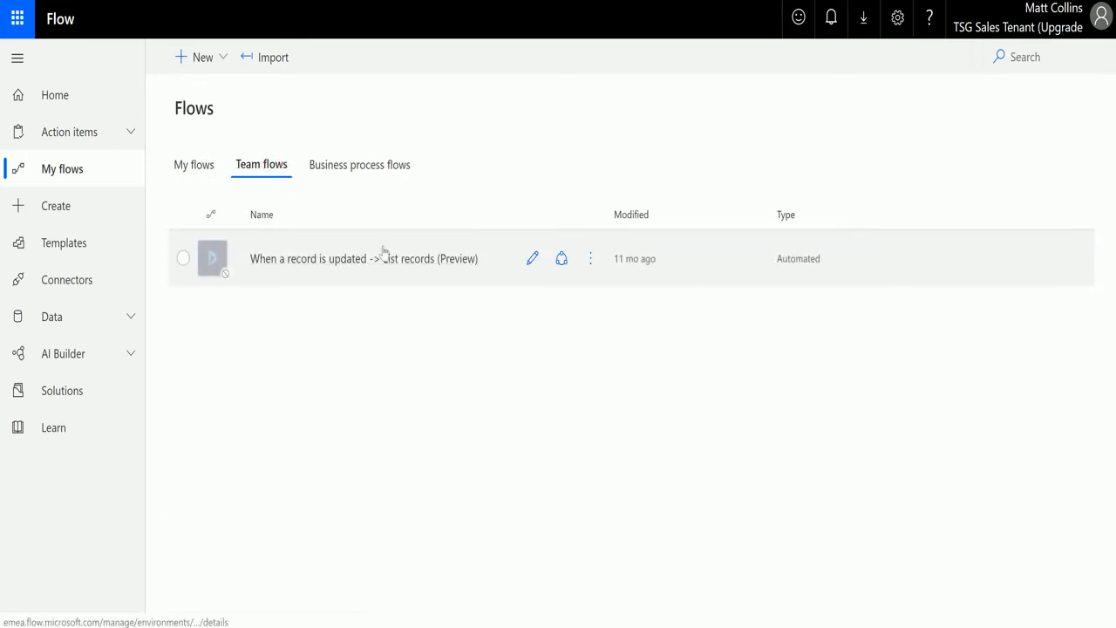
mouse_move(329, 182)
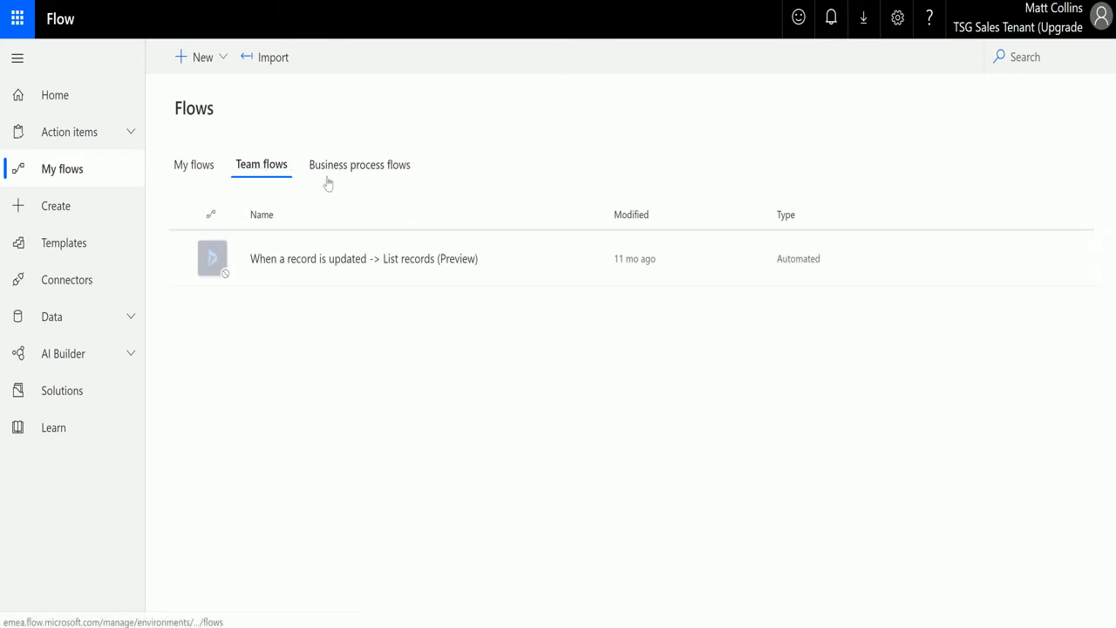
mouse_move(330, 204)
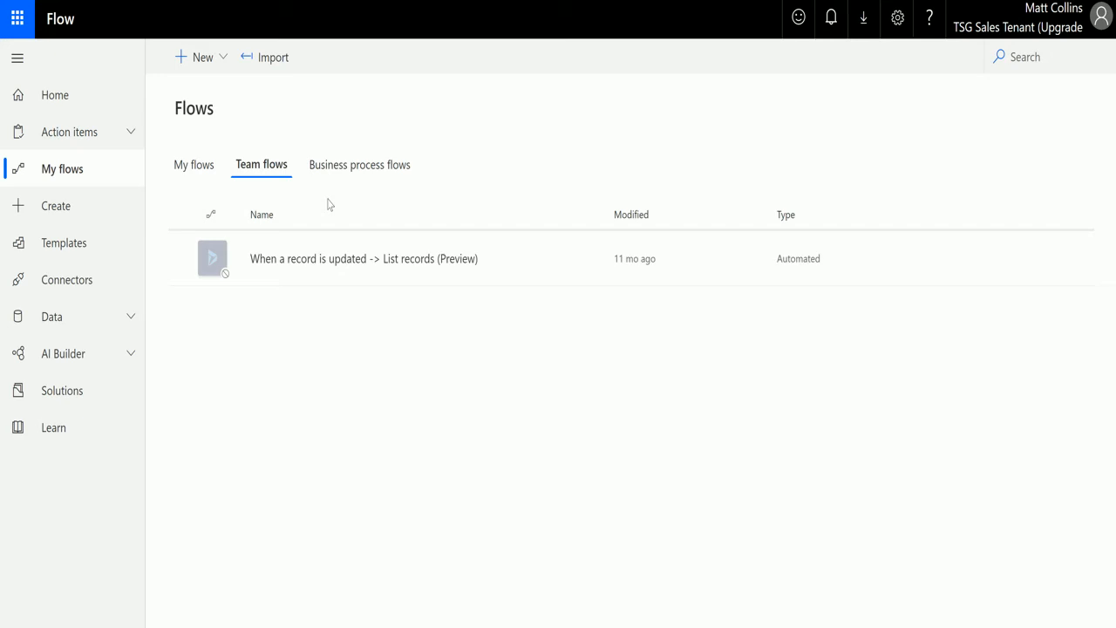
mouse_move(357, 165)
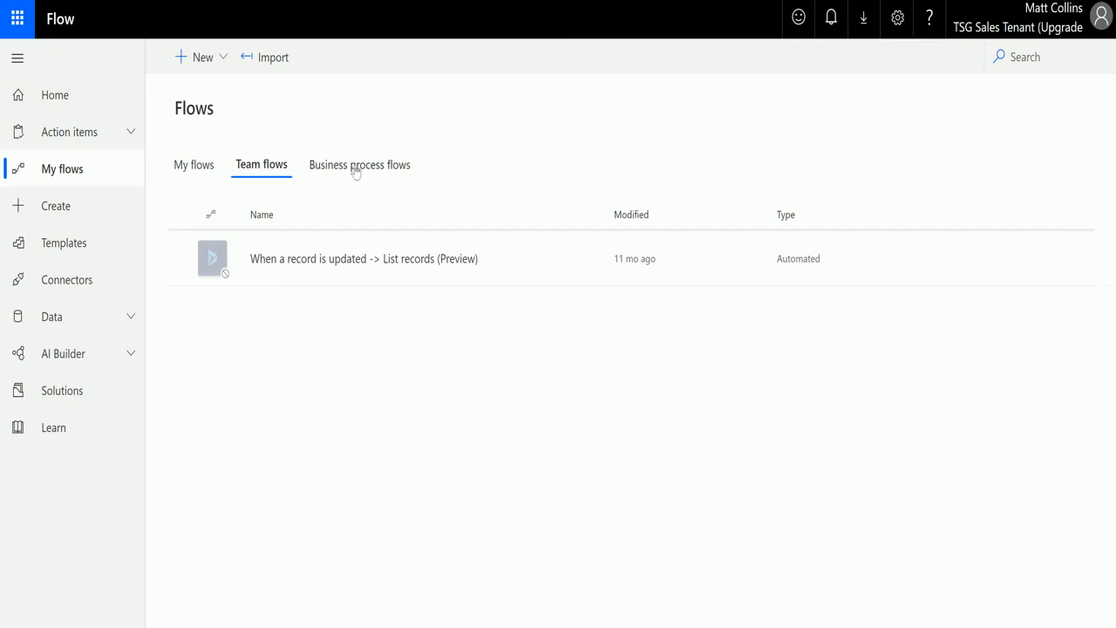
- List the business process flows George, Translation Process, New Process and Expired Process
left_click(359, 165)
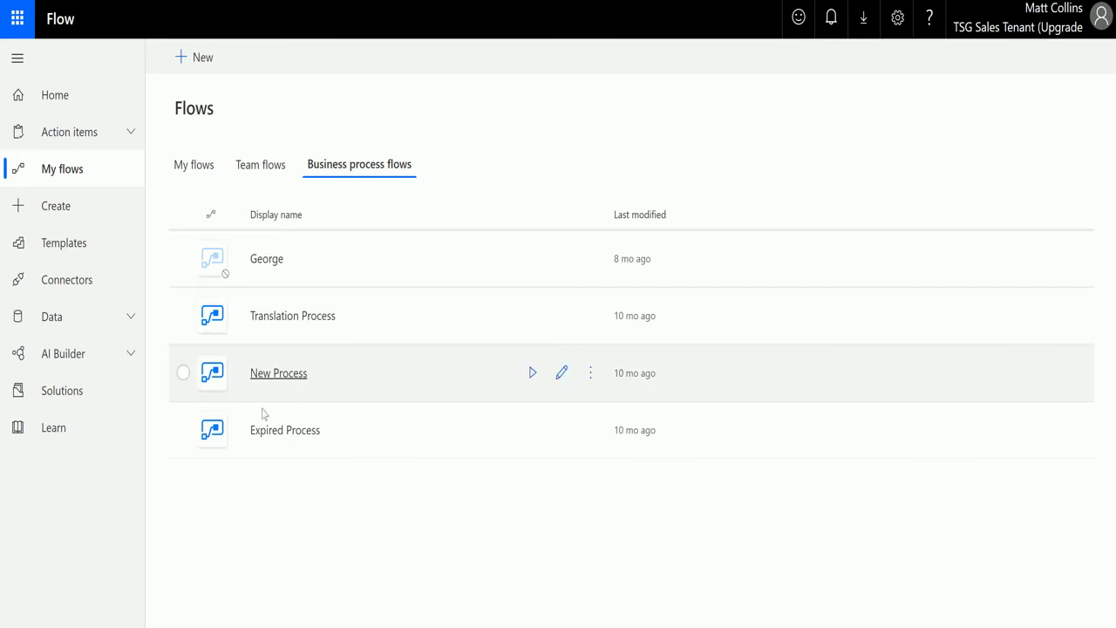
- Open New Process in the PowerApps designer to show its Knowledge Article stages and condition
left_click(278, 372)
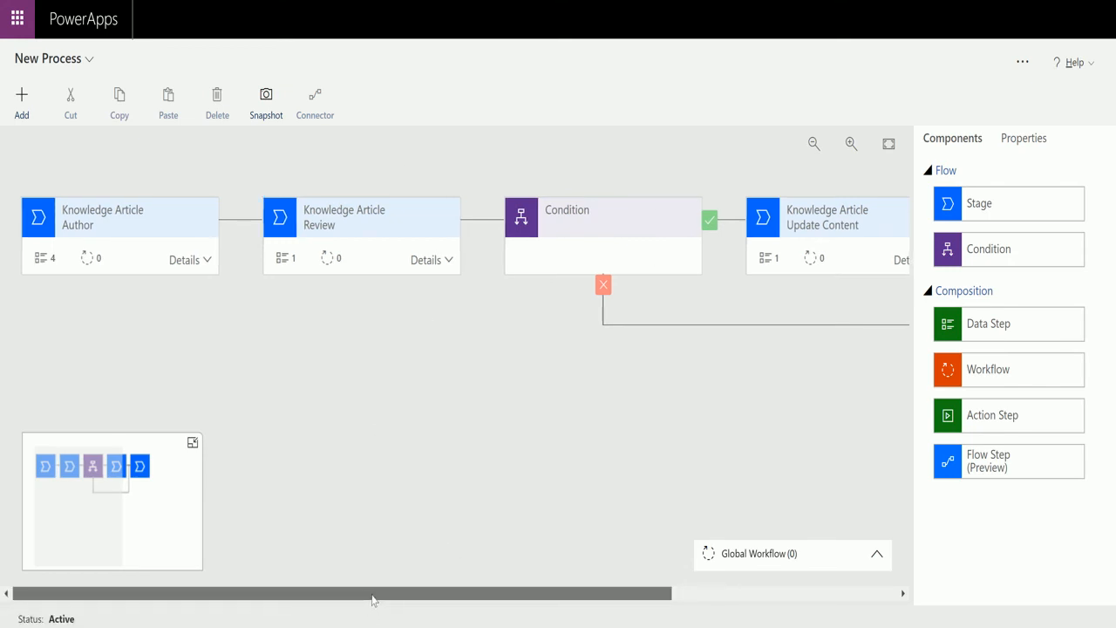
- Expand the Author stage details, then the Review stage details showing its single Review step
scroll("left", 3)
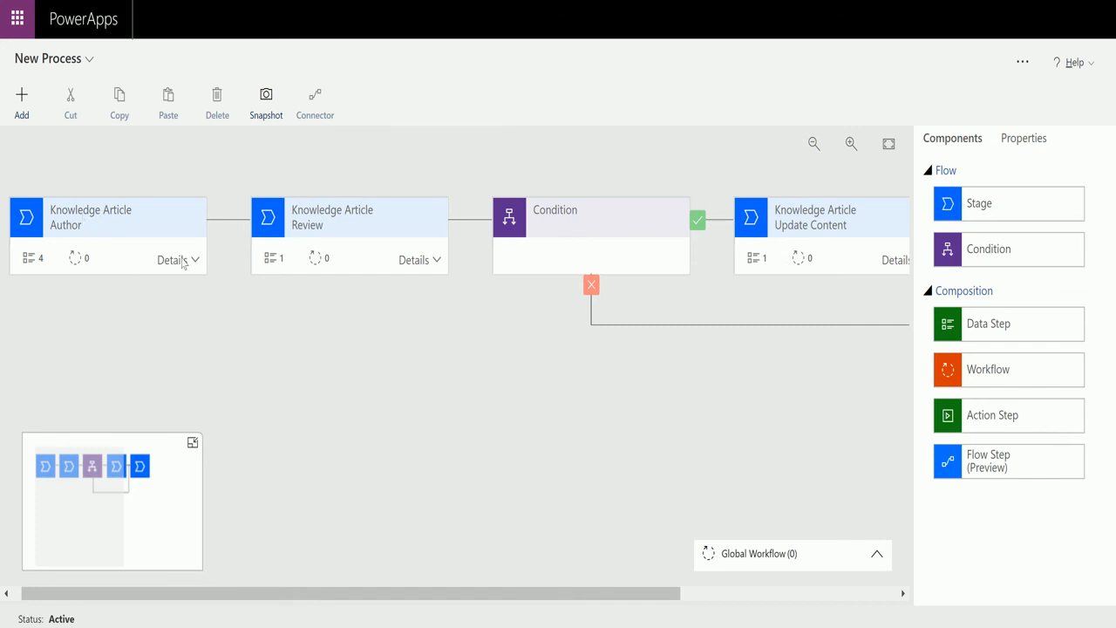
left_click(178, 259)
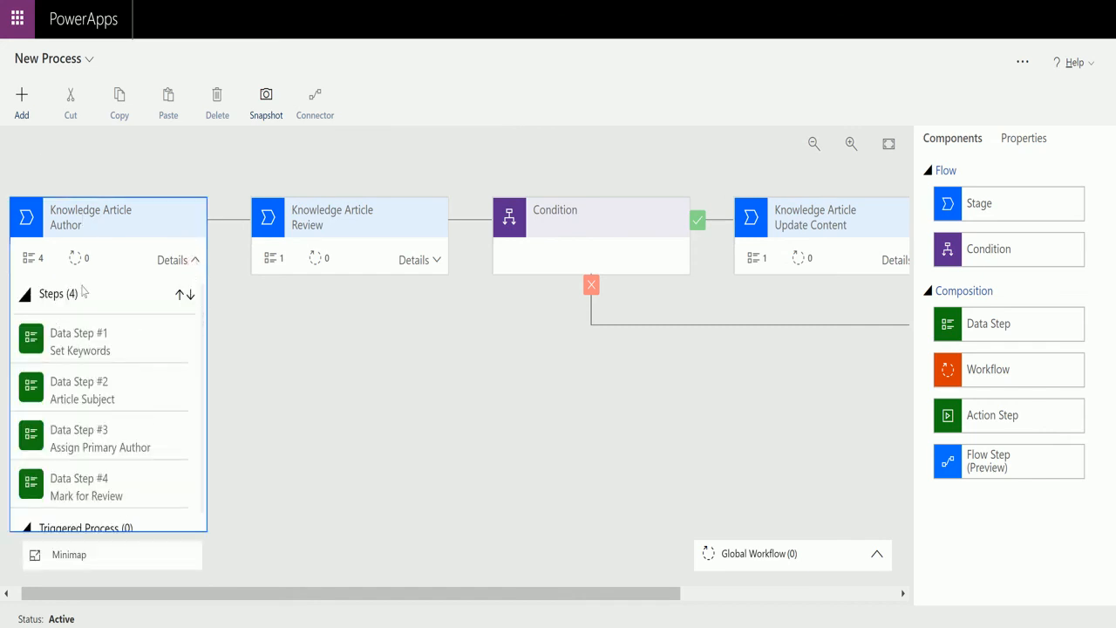
left_click(420, 260)
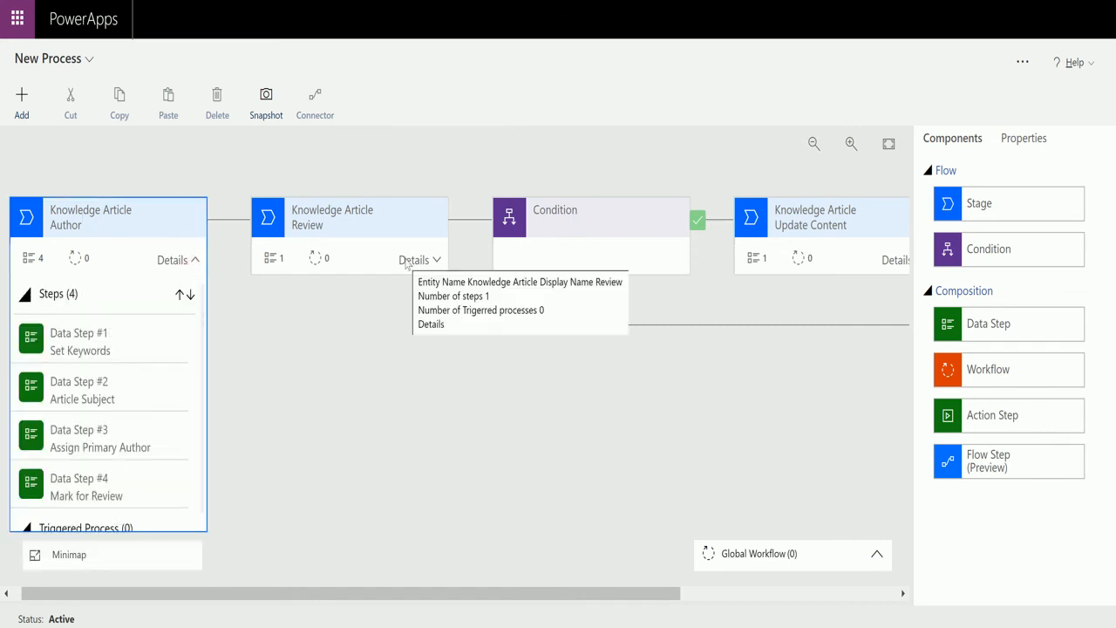
left_click(421, 259)
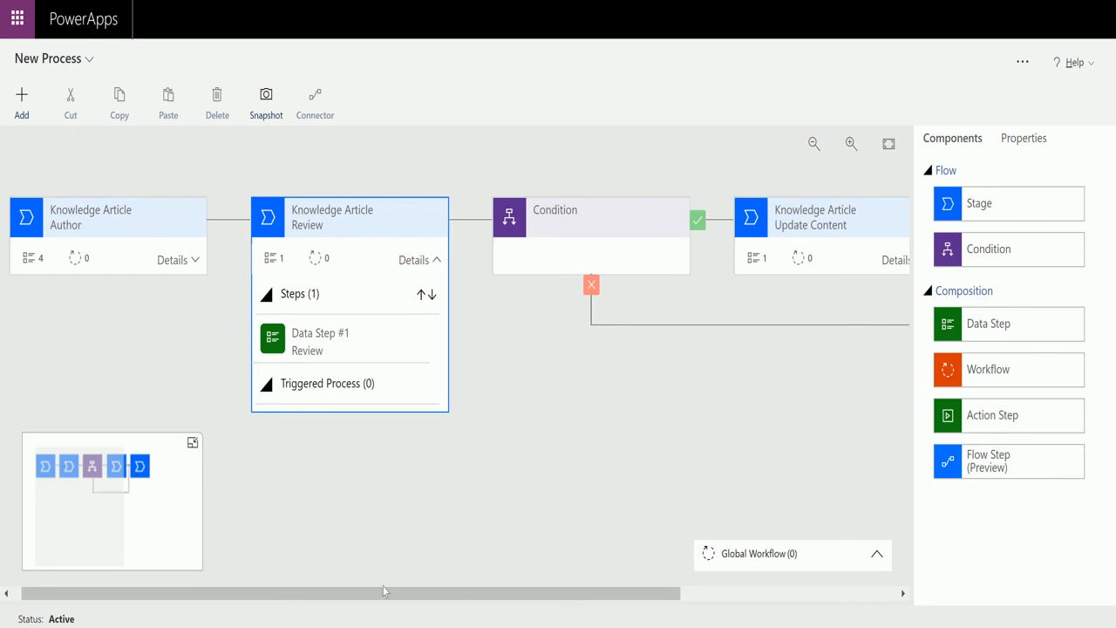
scroll("right", 3)
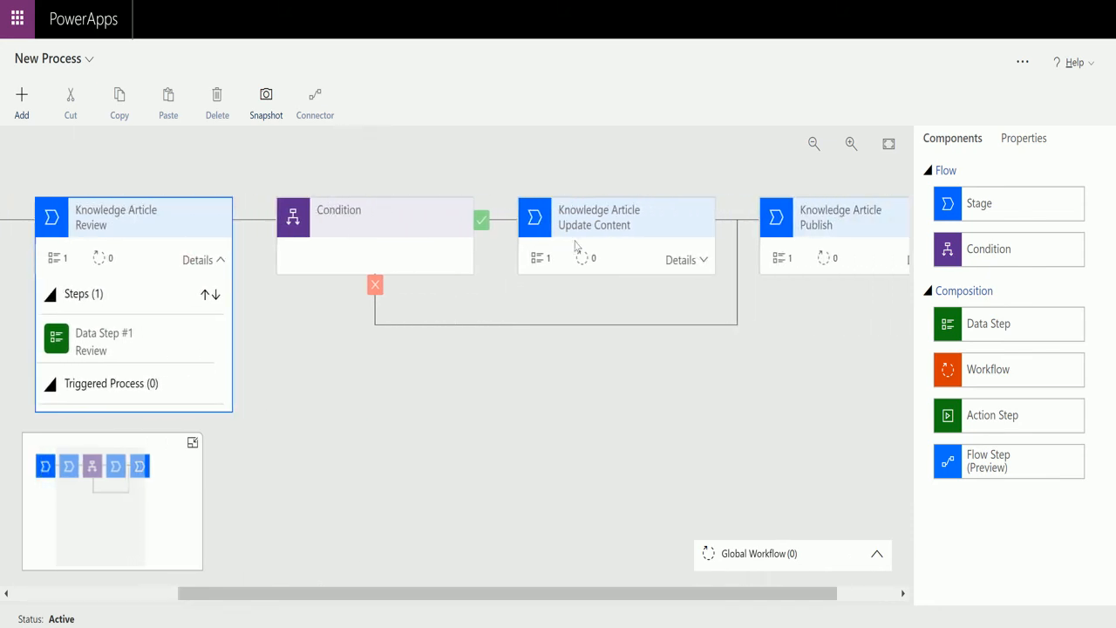
mouse_move(399, 414)
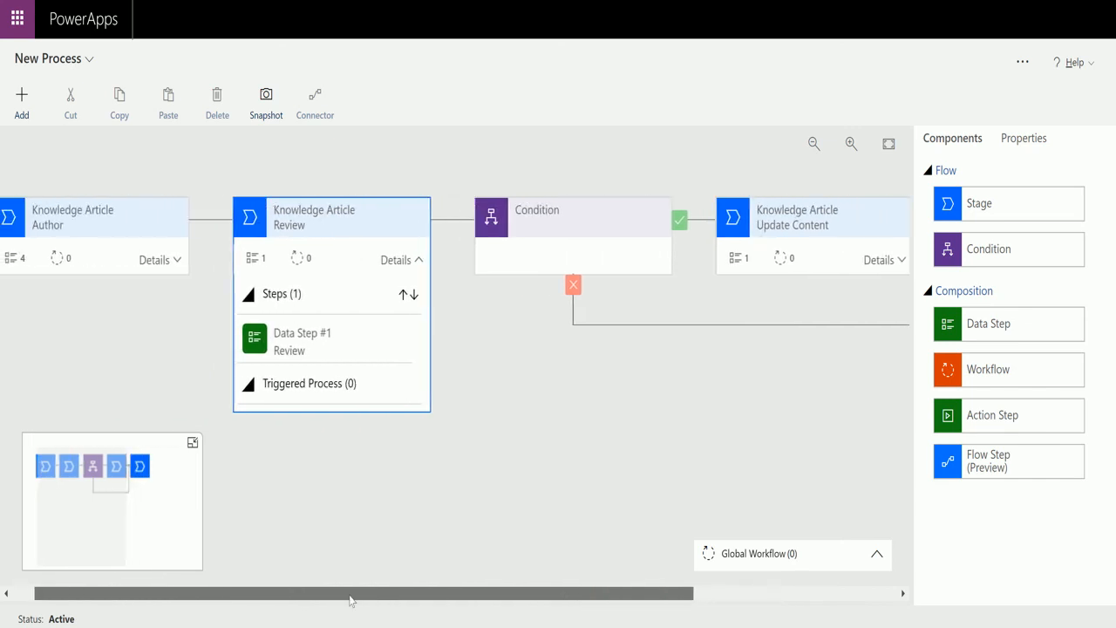
scroll("left", 3)
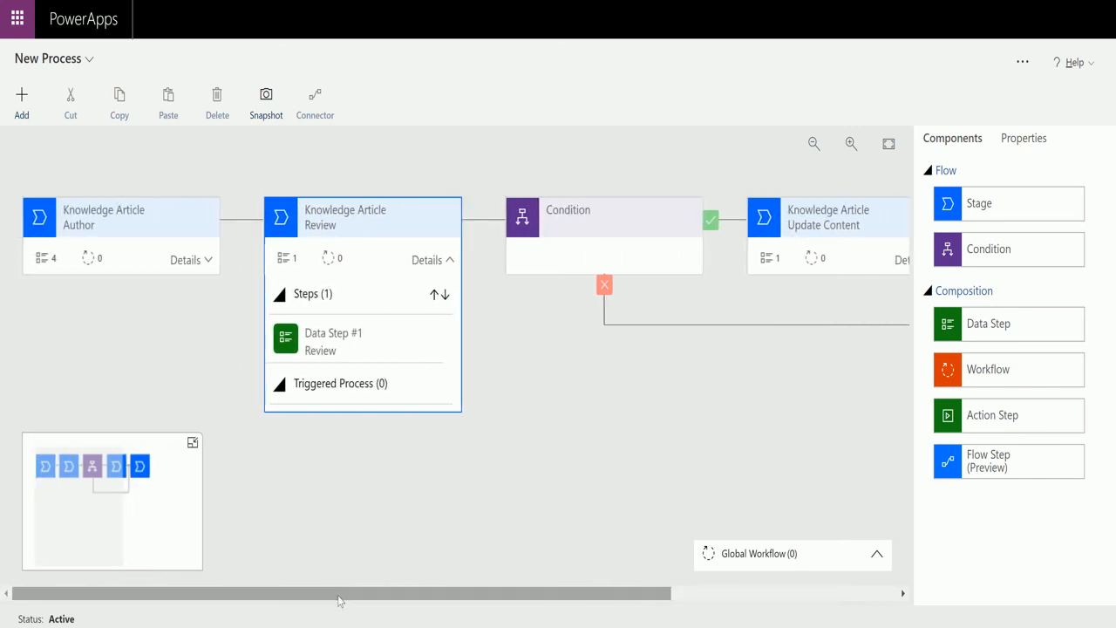